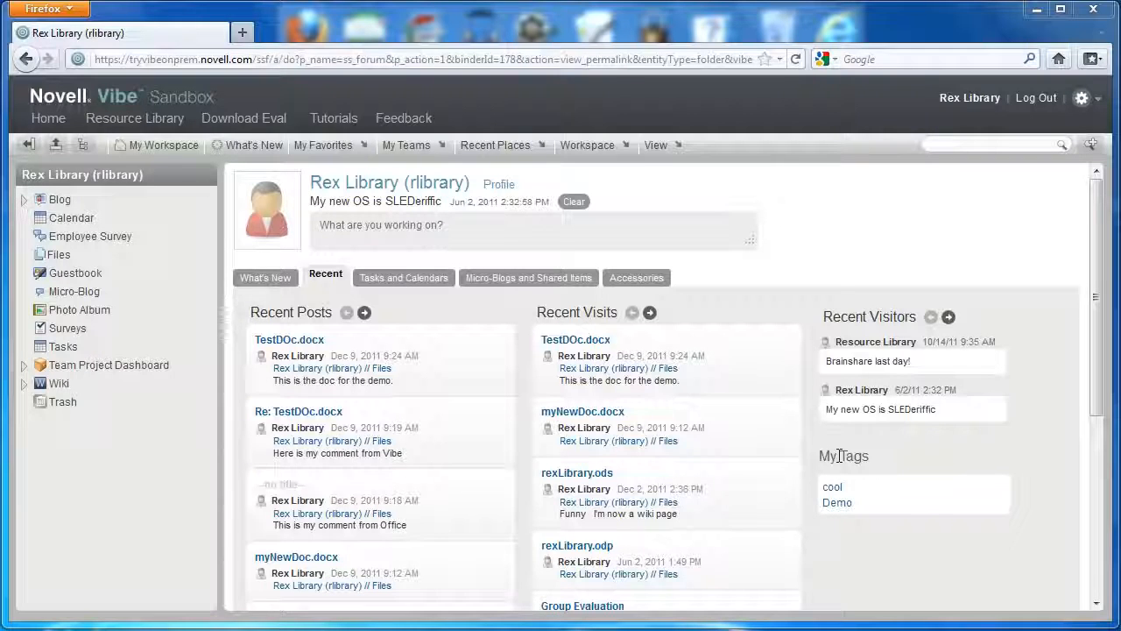
Open the Files folder from the workspace sidebar to list its five documents.
left_click(57, 254)
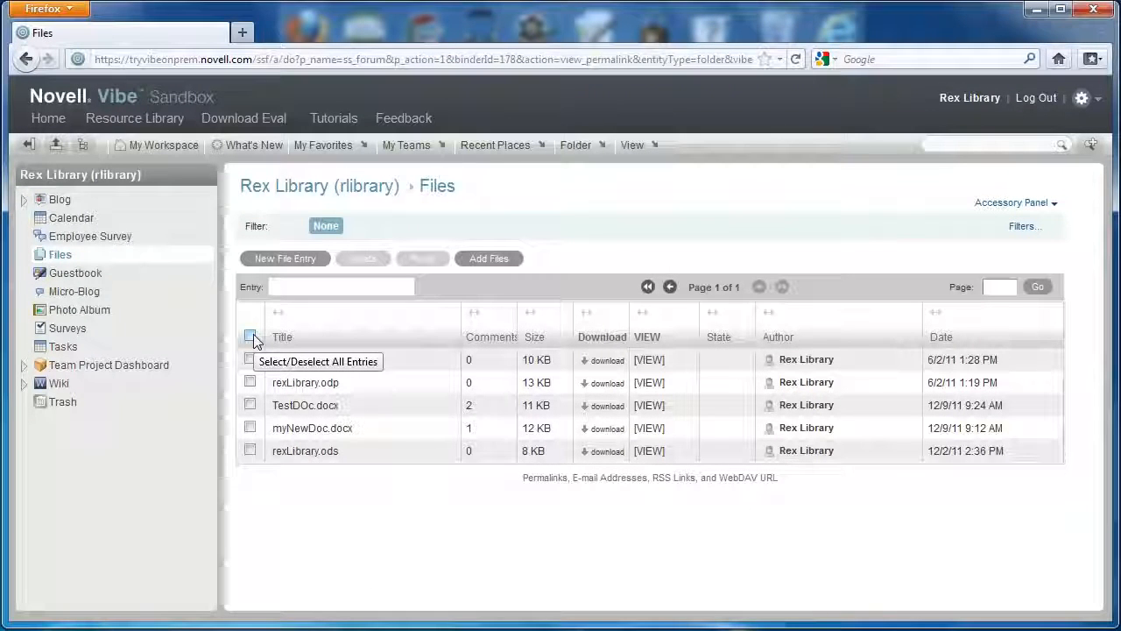
Move Rex Doc and myNewDoc.docx to the trash, confirming the deletion.
left_click(251, 336)
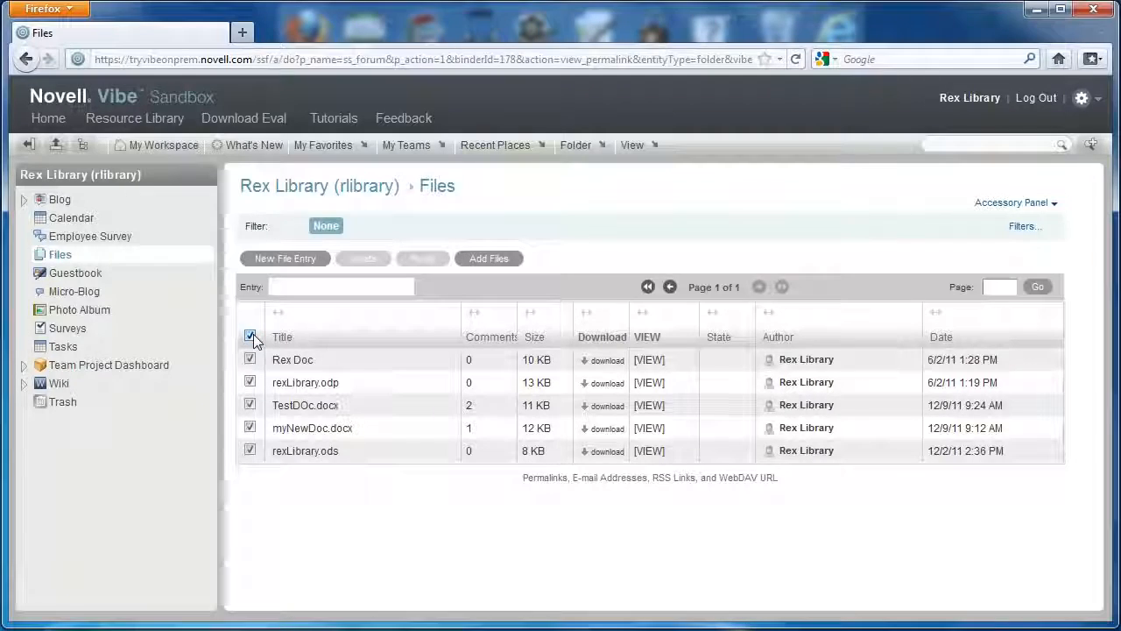
left_click(251, 337)
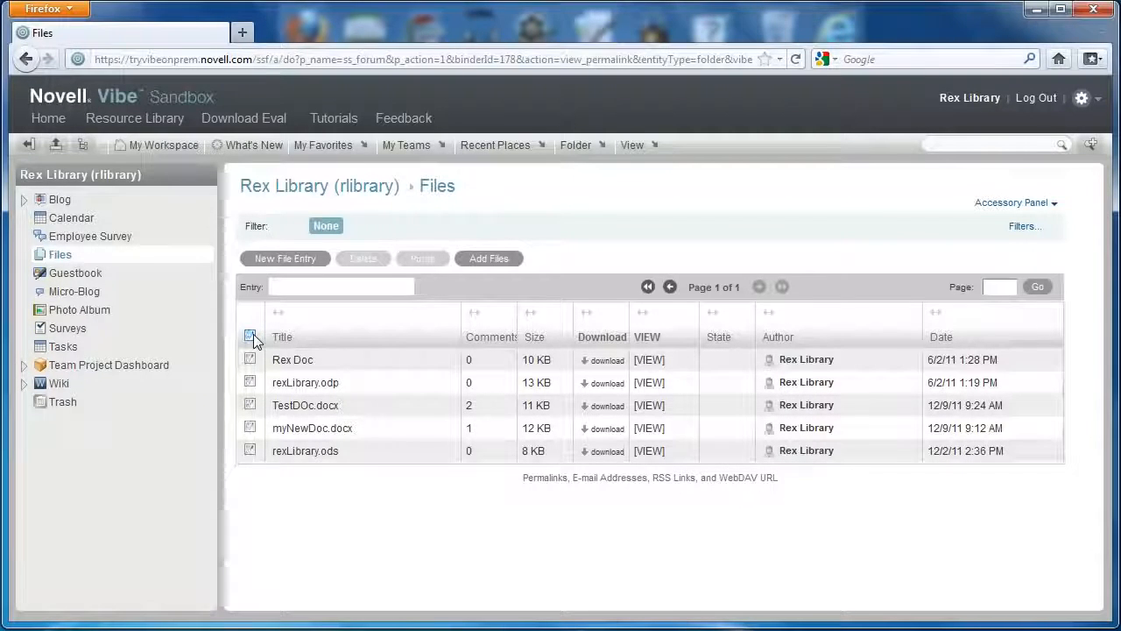
left_click(249, 336)
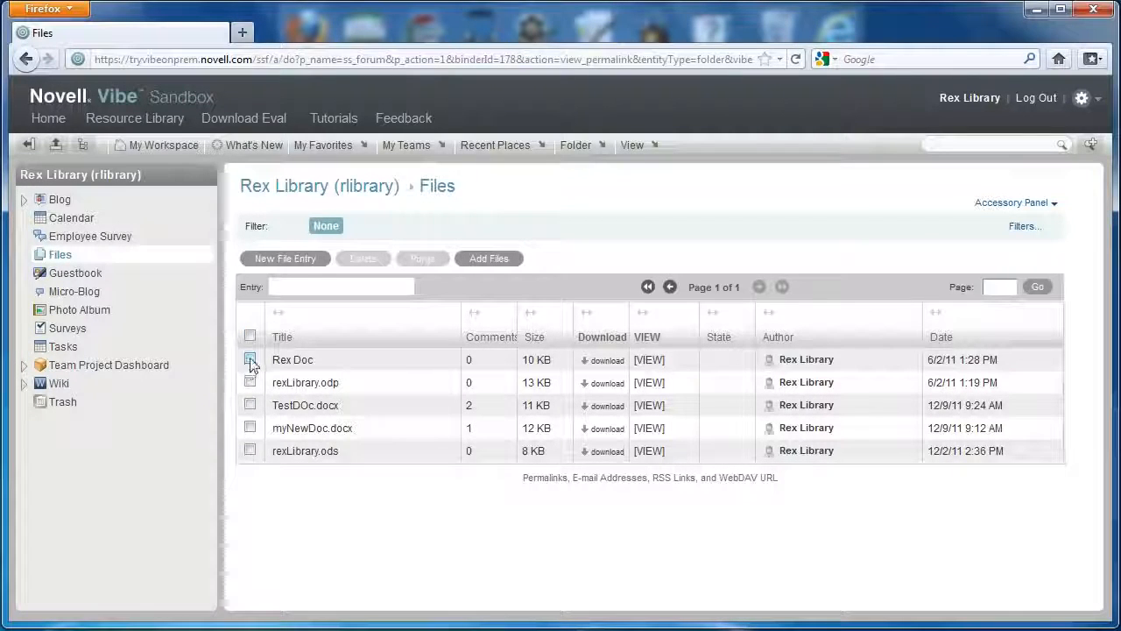
left_click(250, 359)
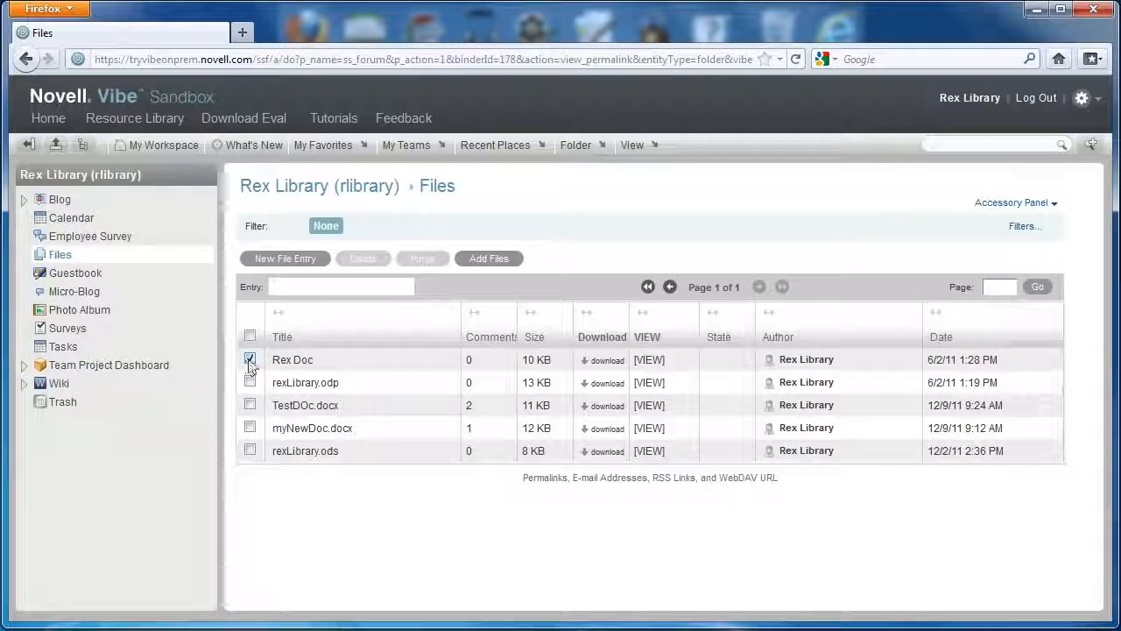
left_click(250, 428)
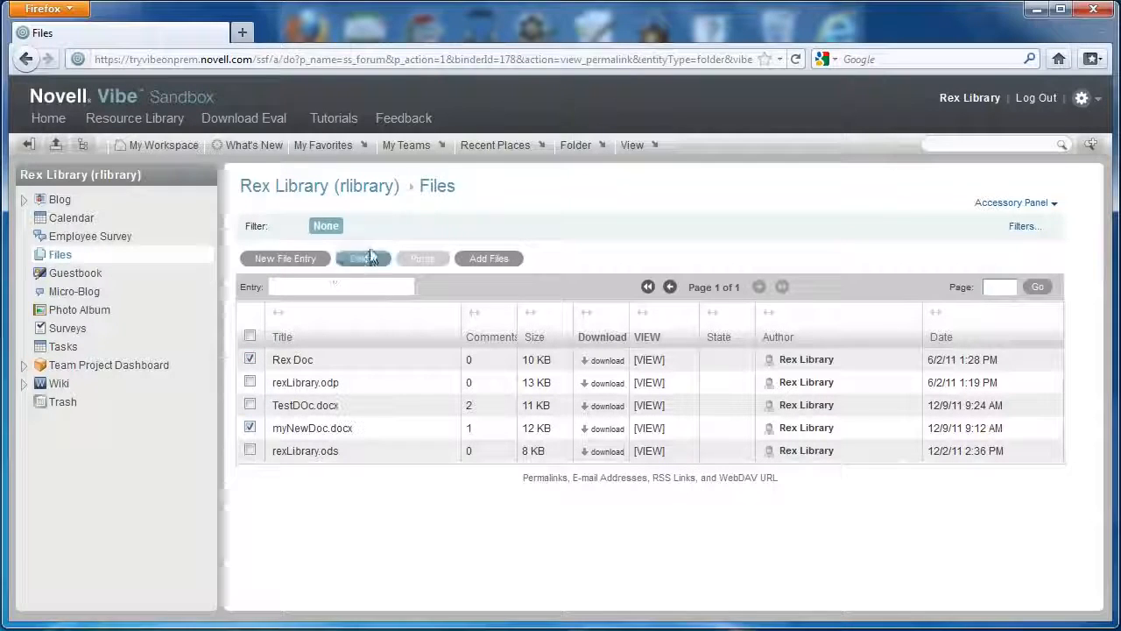
left_click(362, 257)
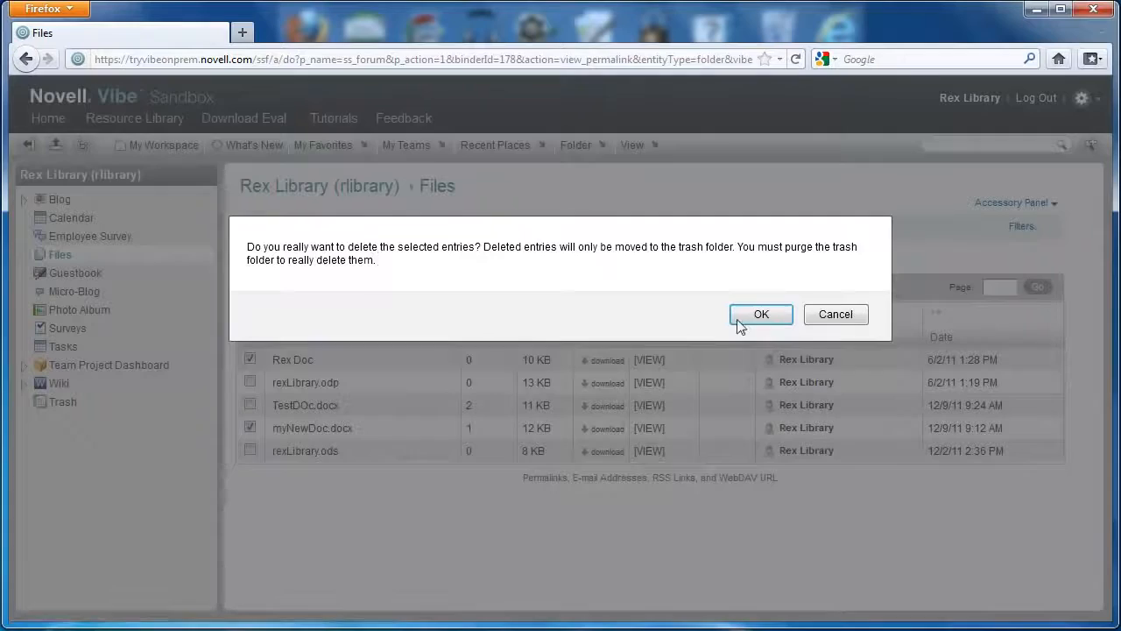
left_click(761, 314)
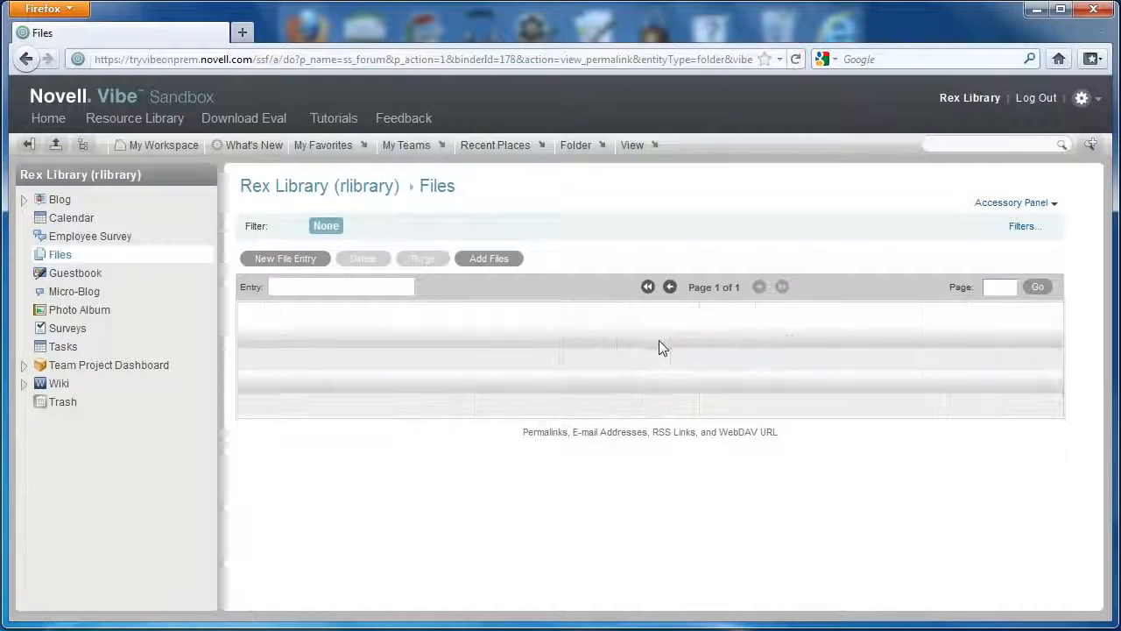
left_click(634, 145)
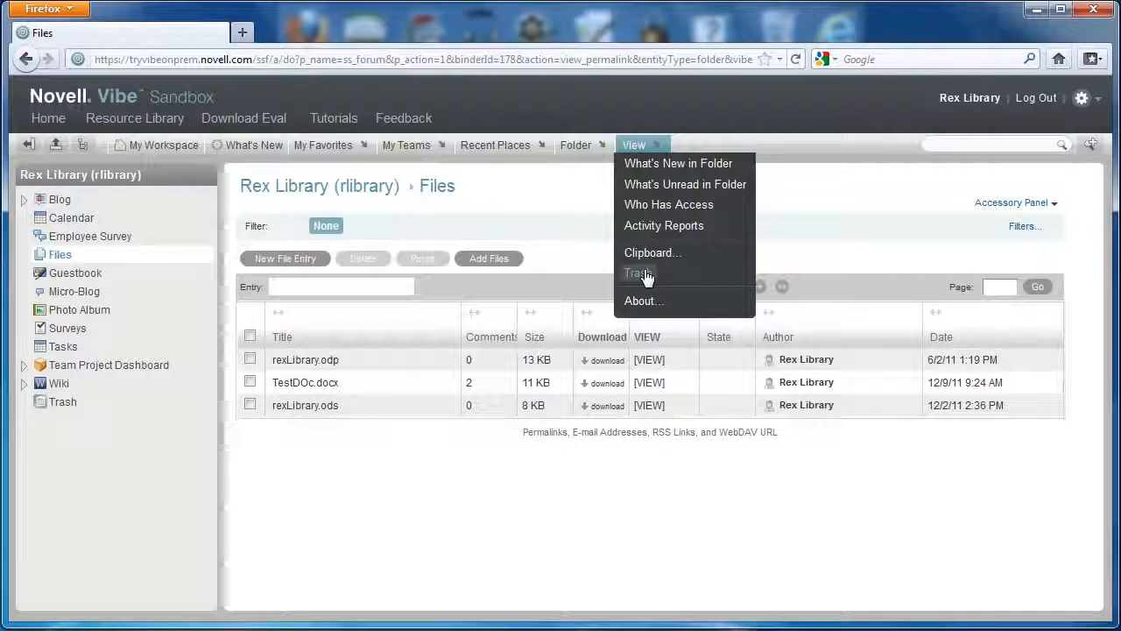
Restore all three trash entries, including Rex Doc and myNewDoc.docx, then return to Files.
left_click(639, 273)
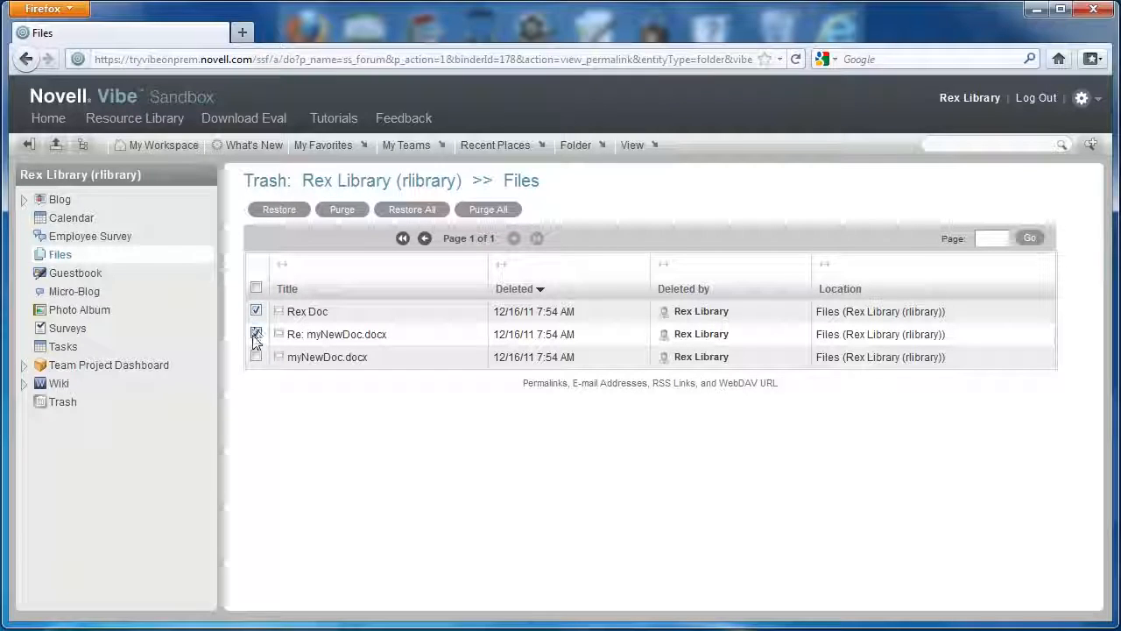
left_click(256, 333)
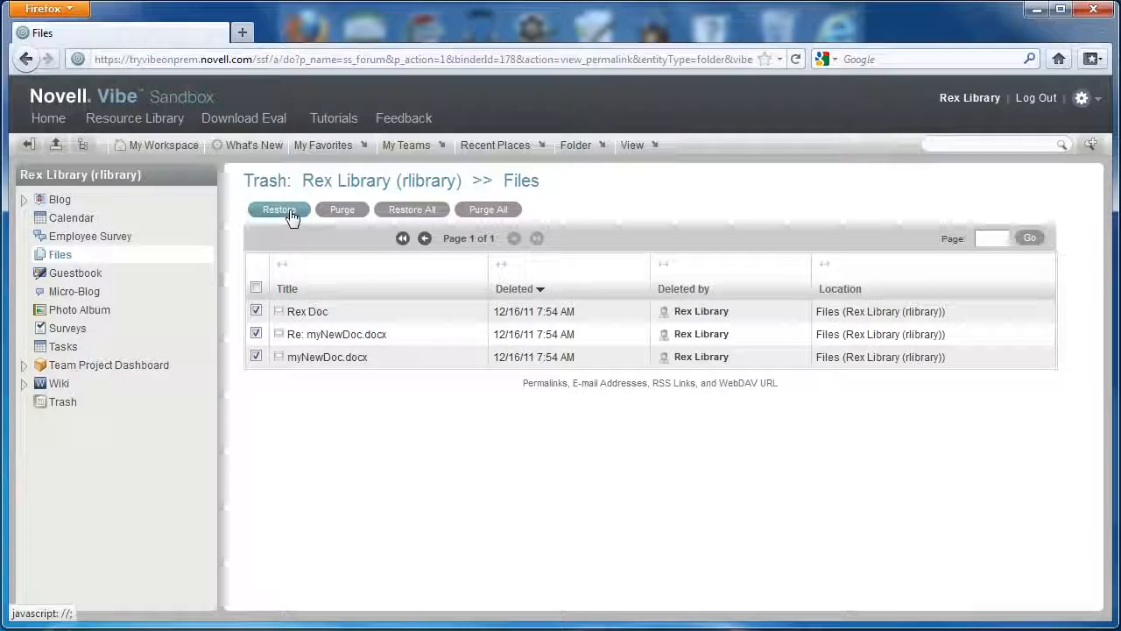
left_click(279, 209)
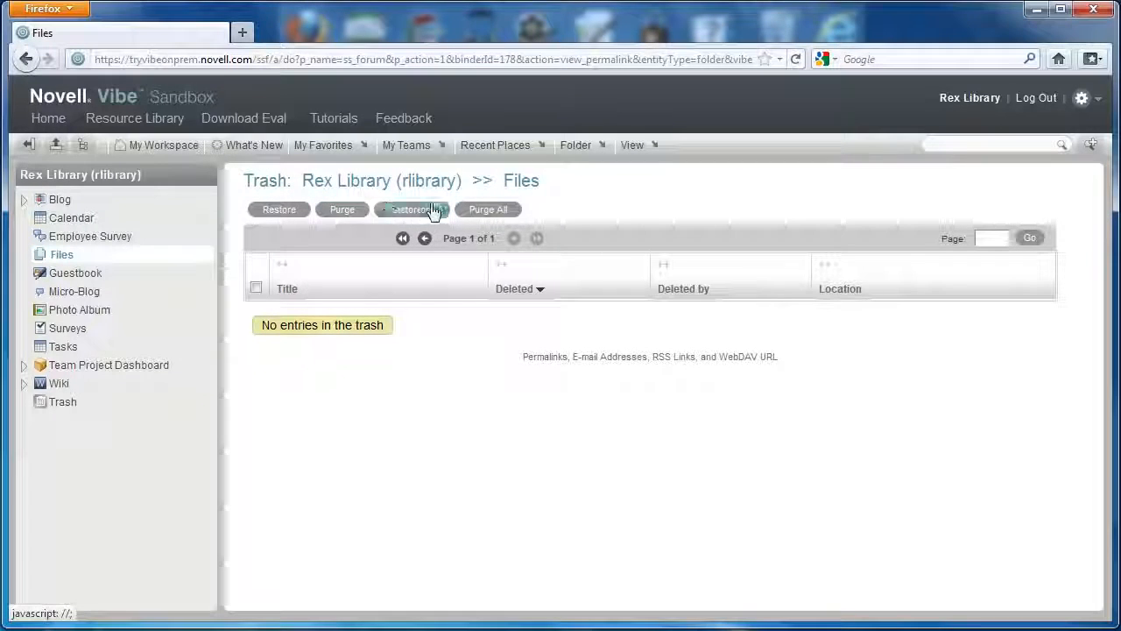
left_click(412, 209)
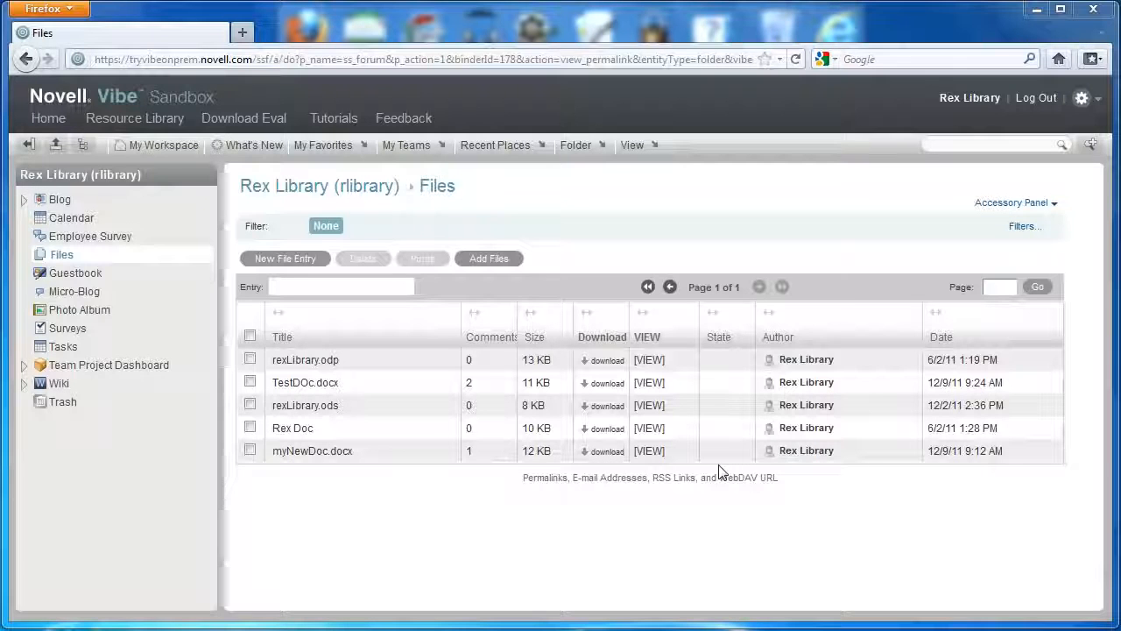
mouse_move(575, 144)
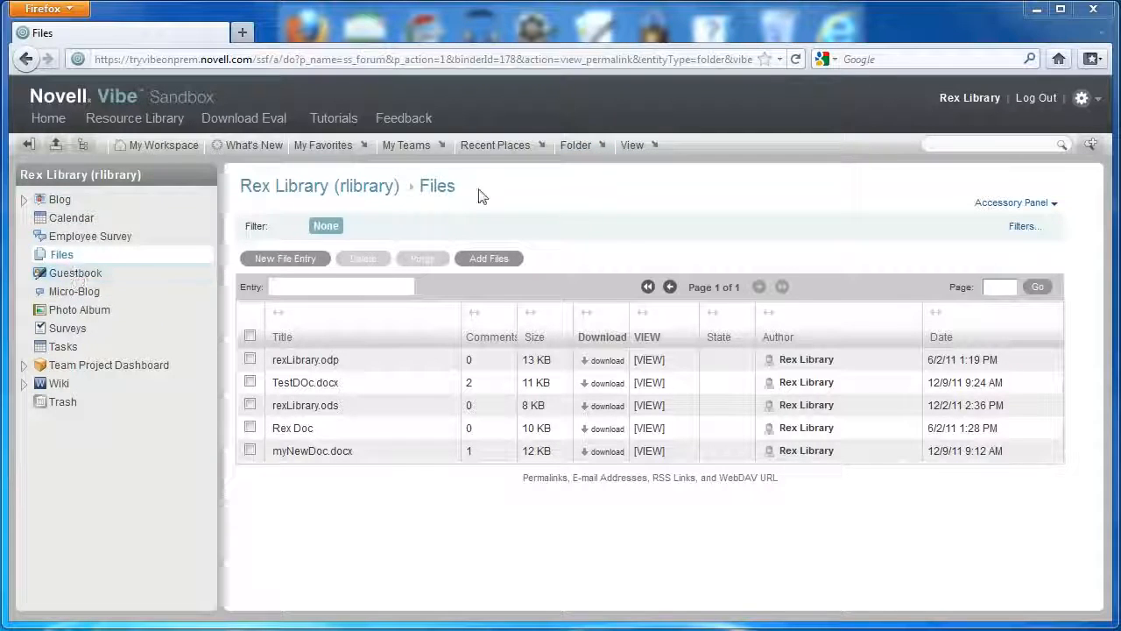
mouse_move(576, 144)
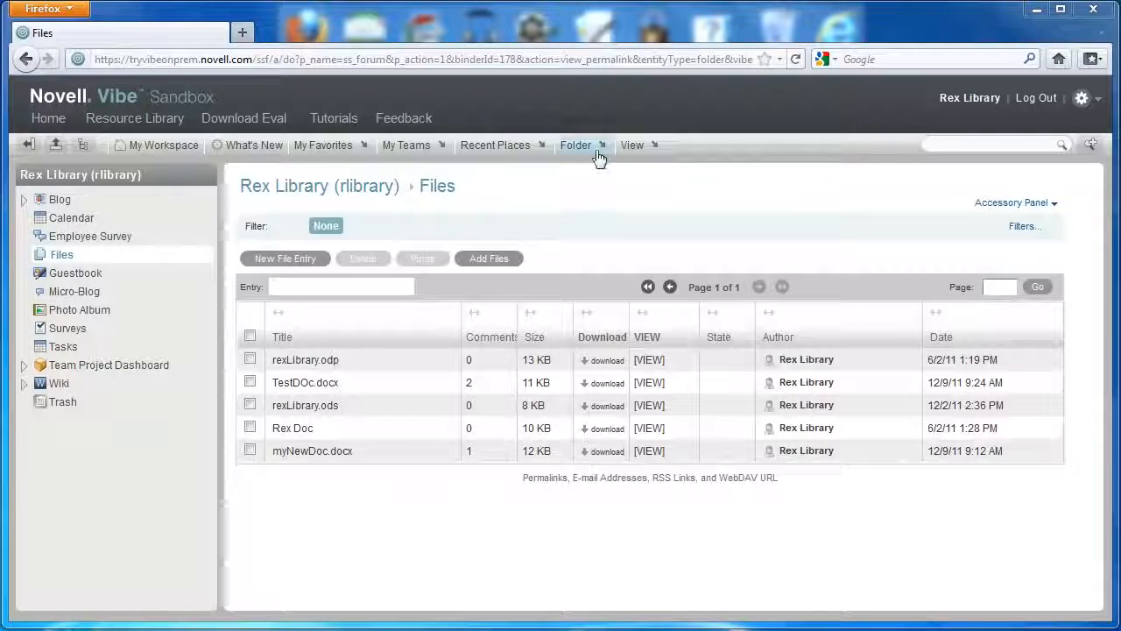
Show the Folder menu's management actions for the Files folder.
left_click(576, 144)
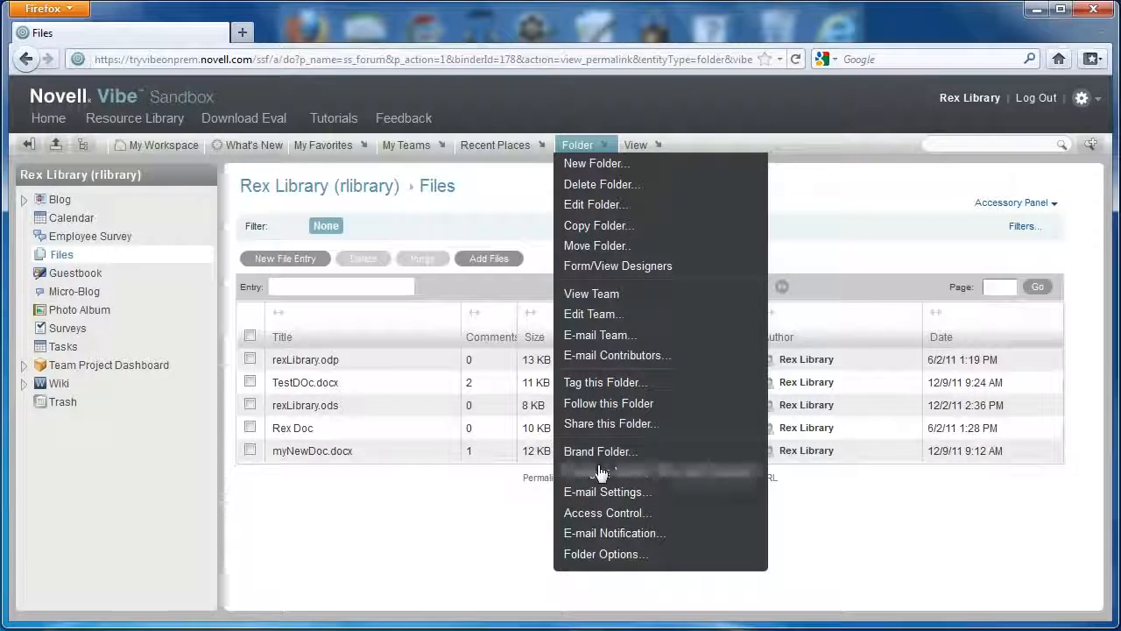
mouse_move(600, 471)
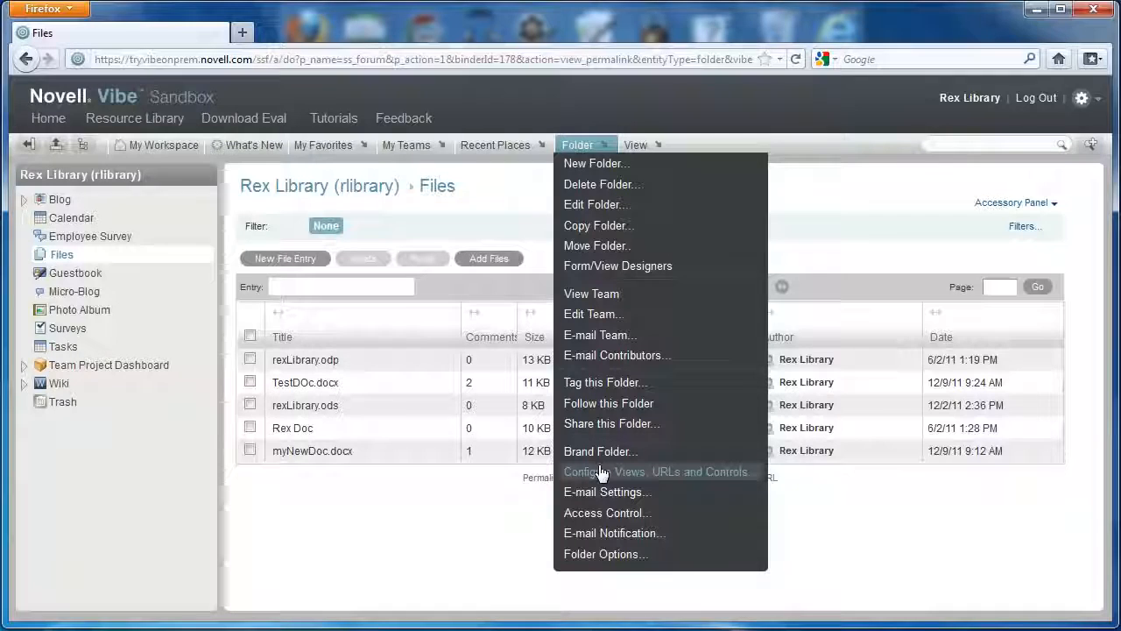
Enter 2 MB as Maximum Size under Versioning and Folder Settings, apply and save.
left_click(657, 471)
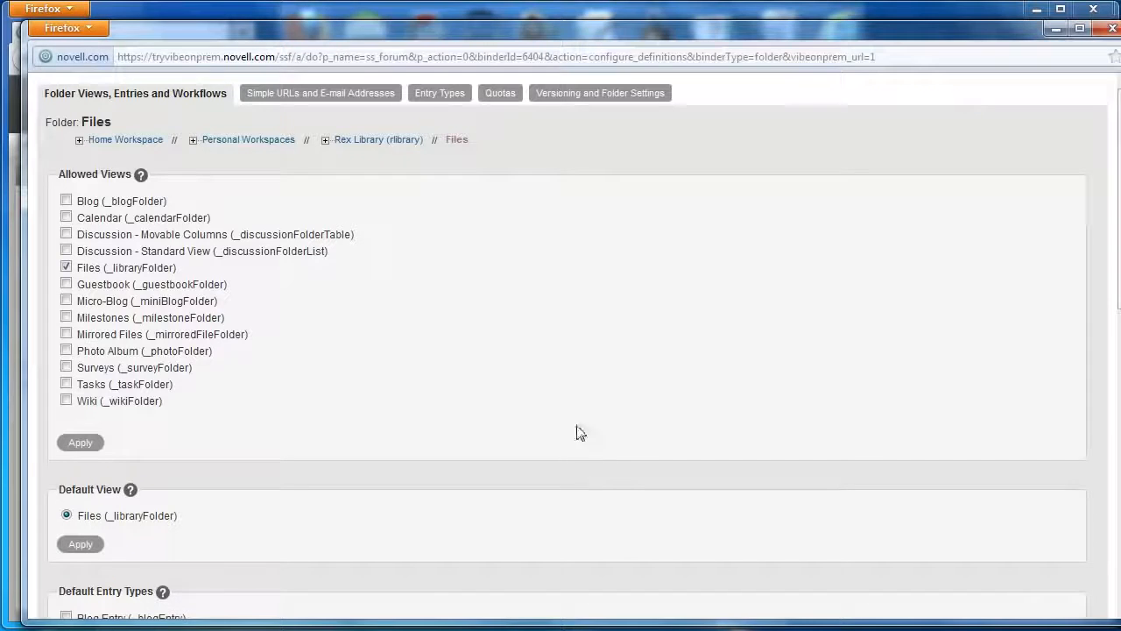
mouse_move(600, 93)
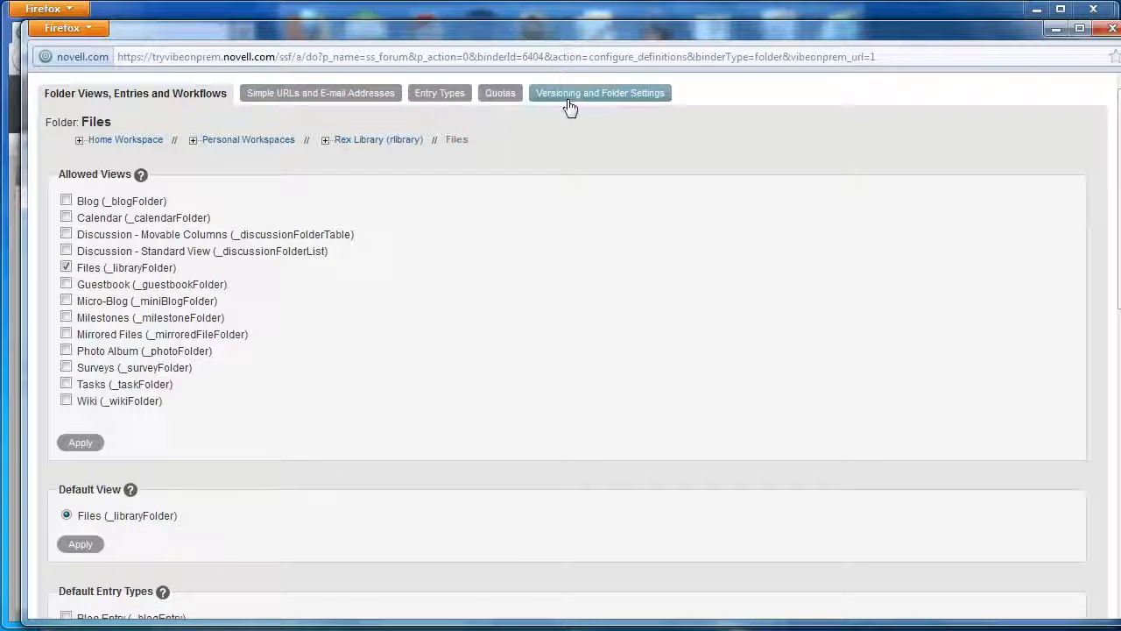
left_click(600, 93)
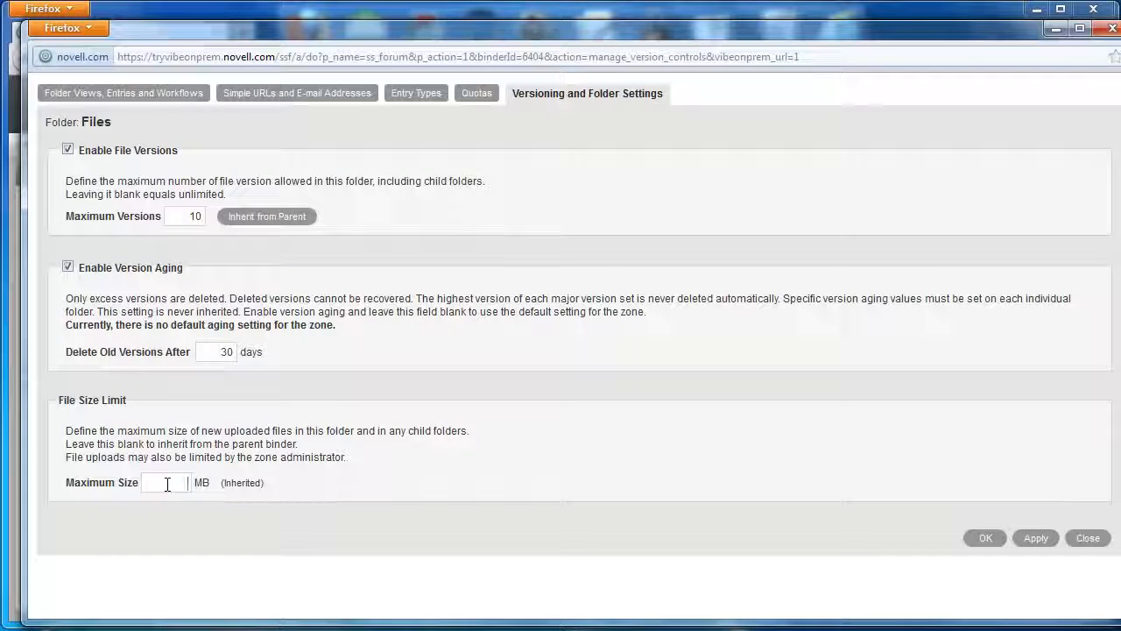
mouse_move(173, 424)
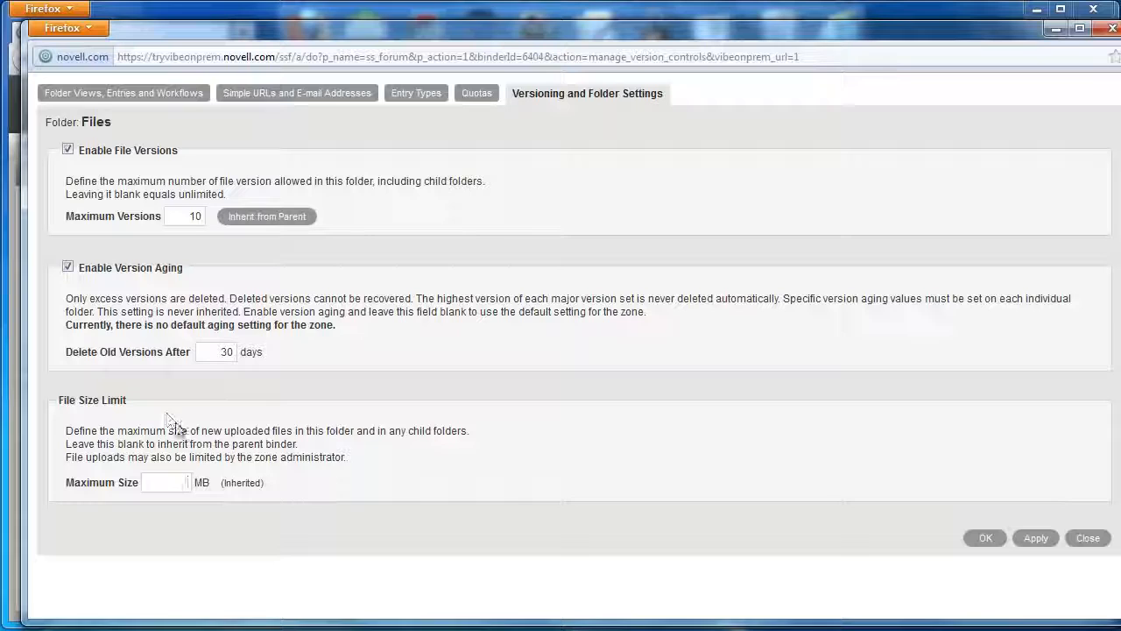
mouse_move(294, 541)
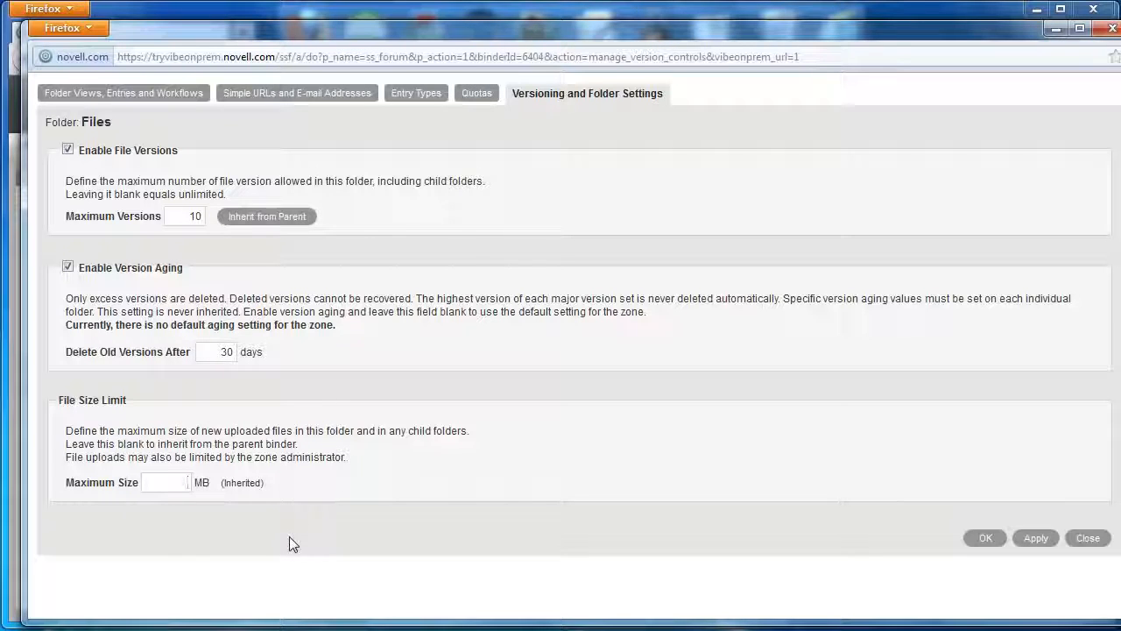
type("2")
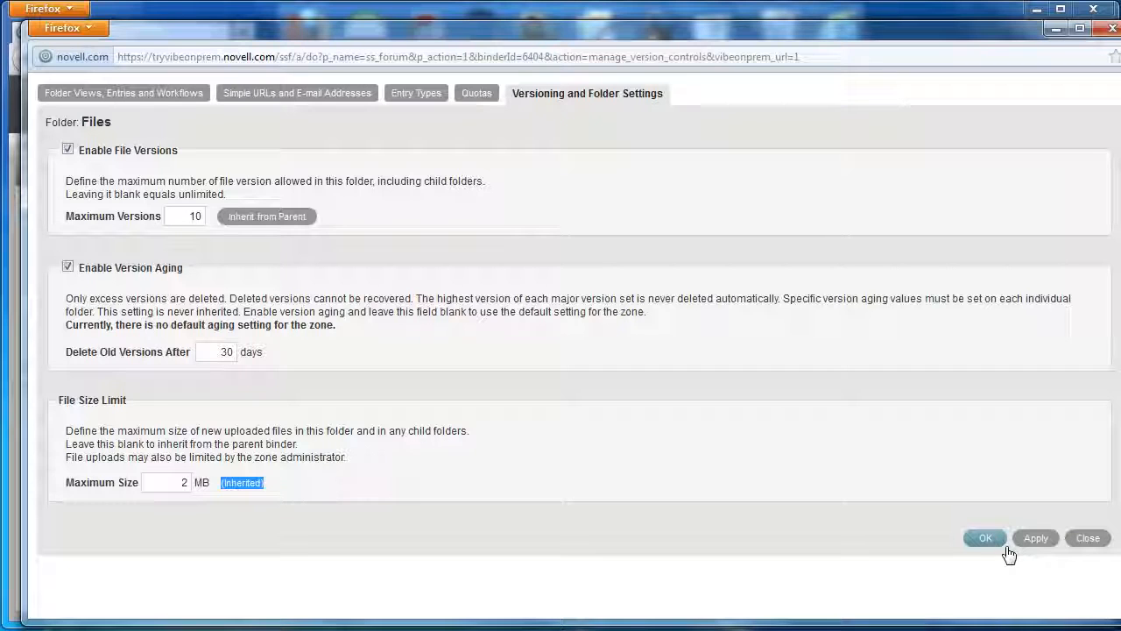
left_click(1036, 538)
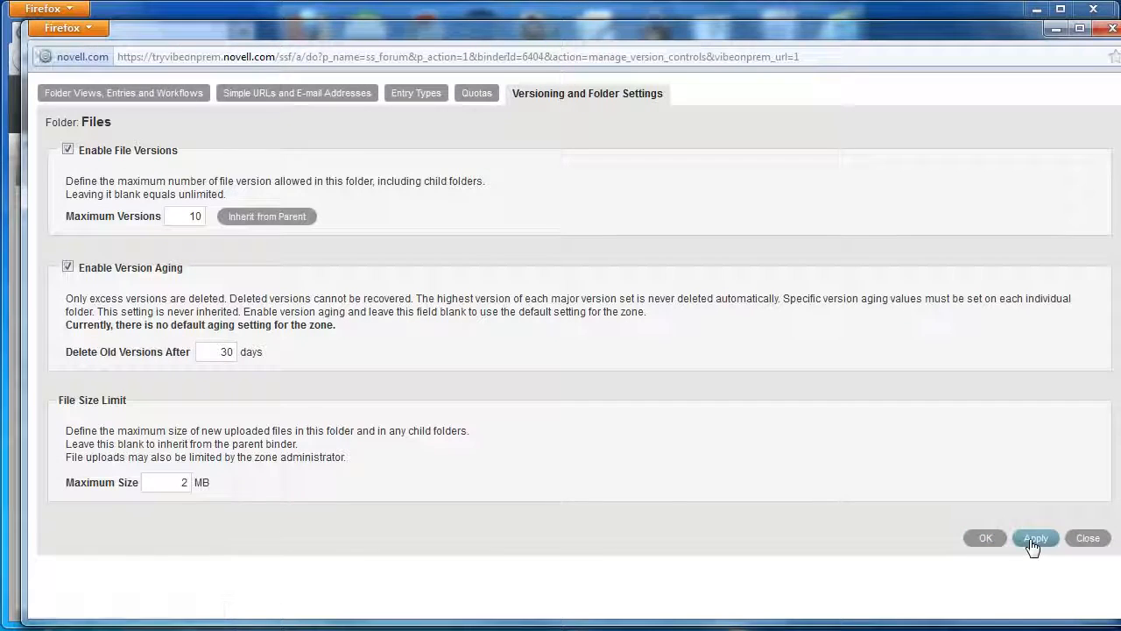
left_click(985, 538)
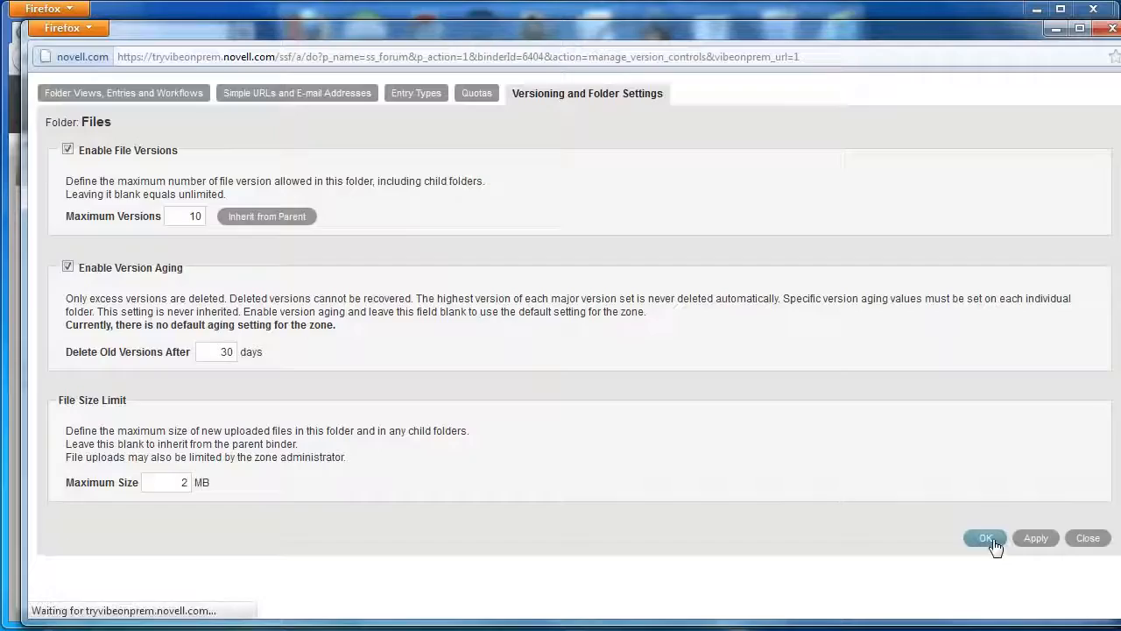
left_click(985, 538)
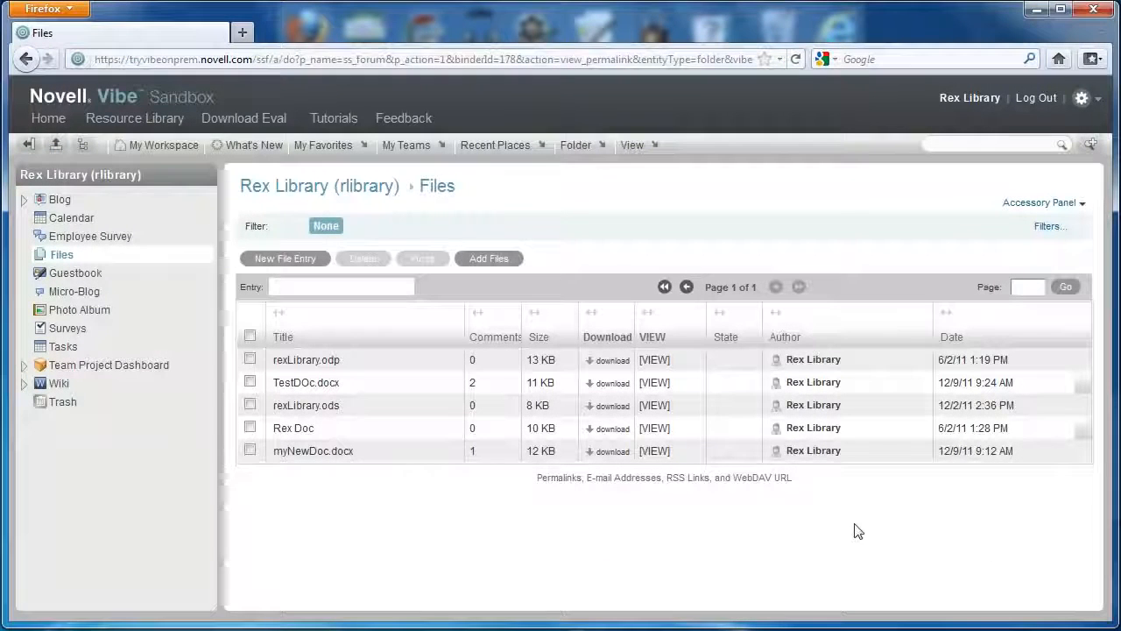
mouse_move(541, 529)
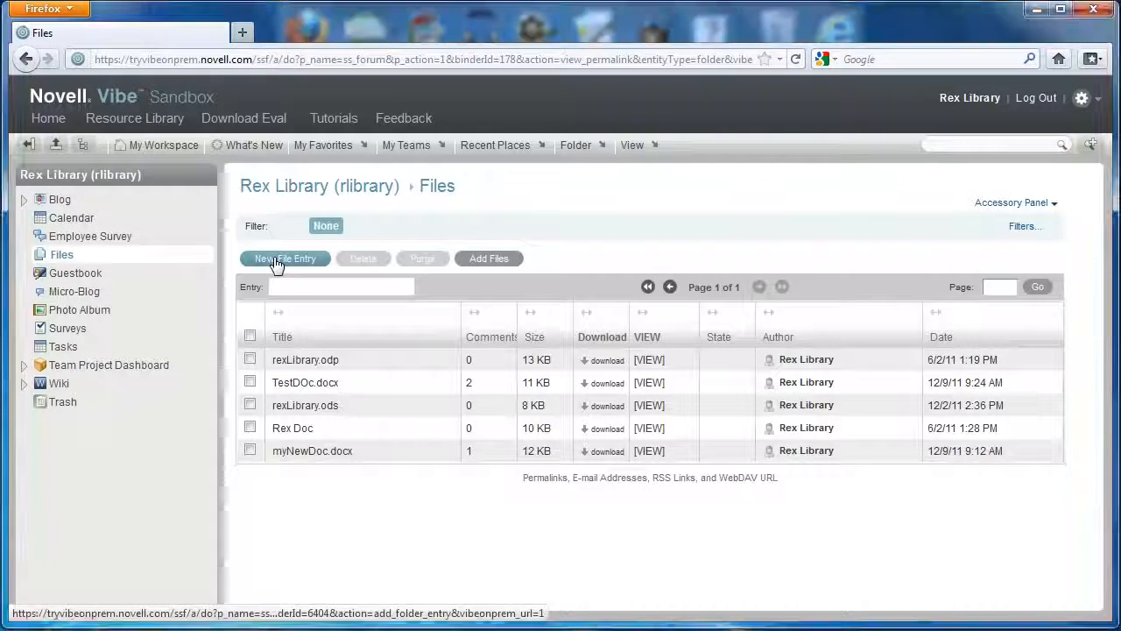
Create a new file entry titled 'Short Outro Video' with short_intro_outro.mov attached.
left_click(285, 257)
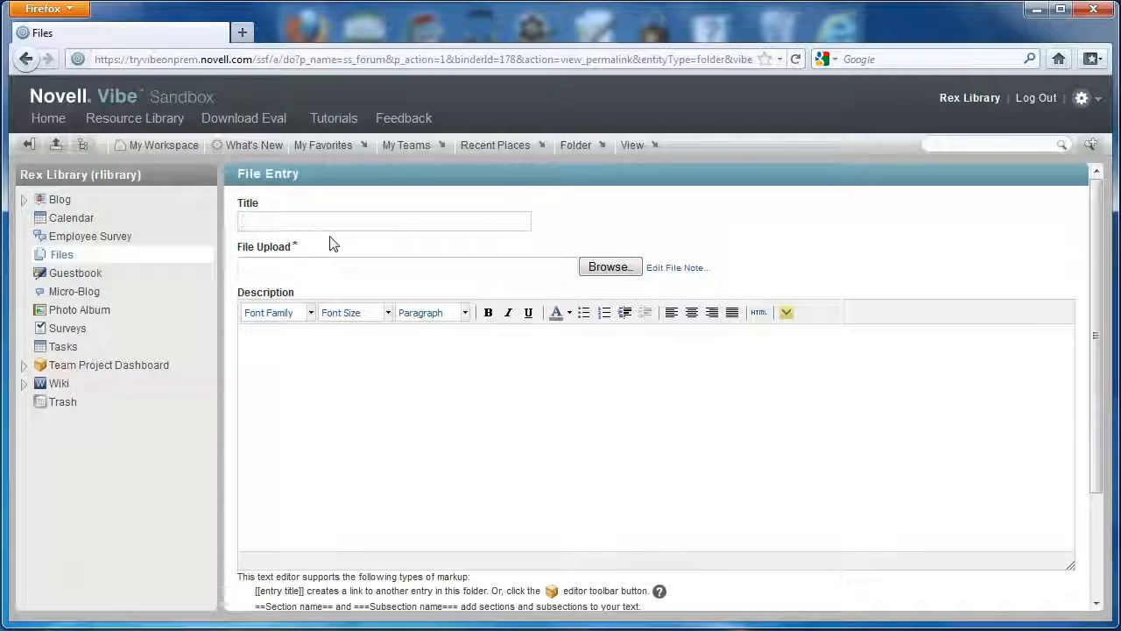
type("Short")
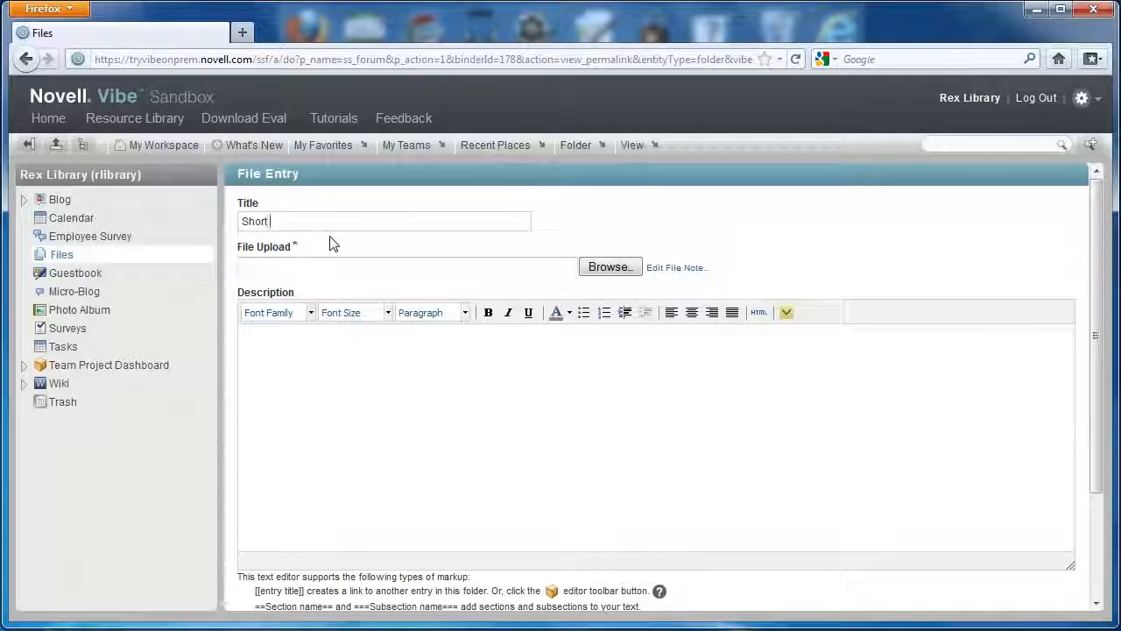
type("Outro")
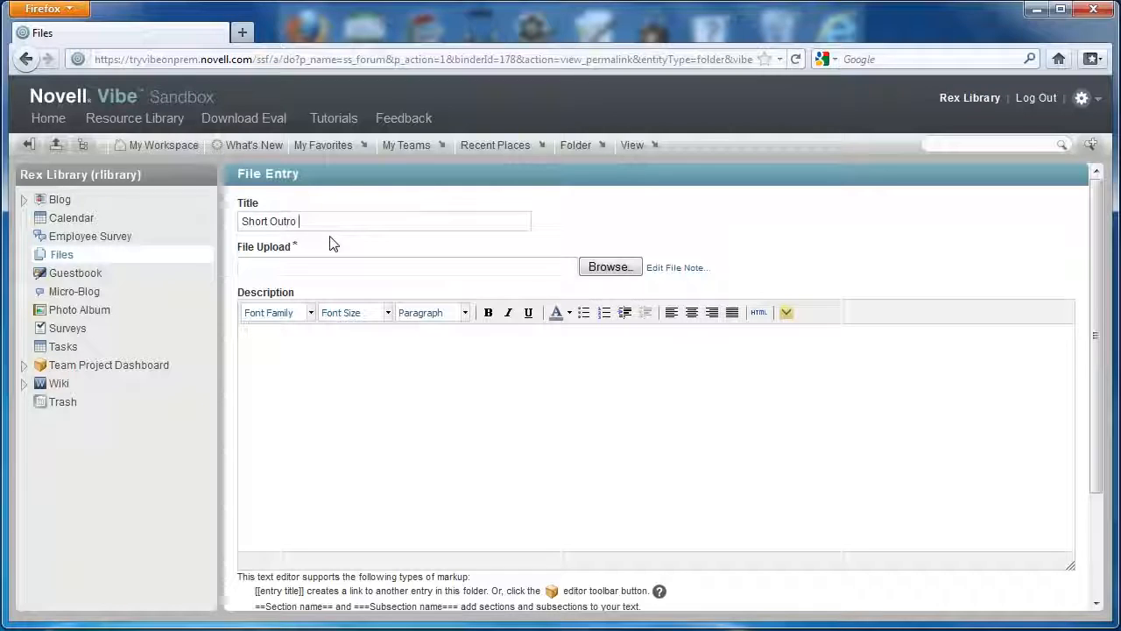
type("Video")
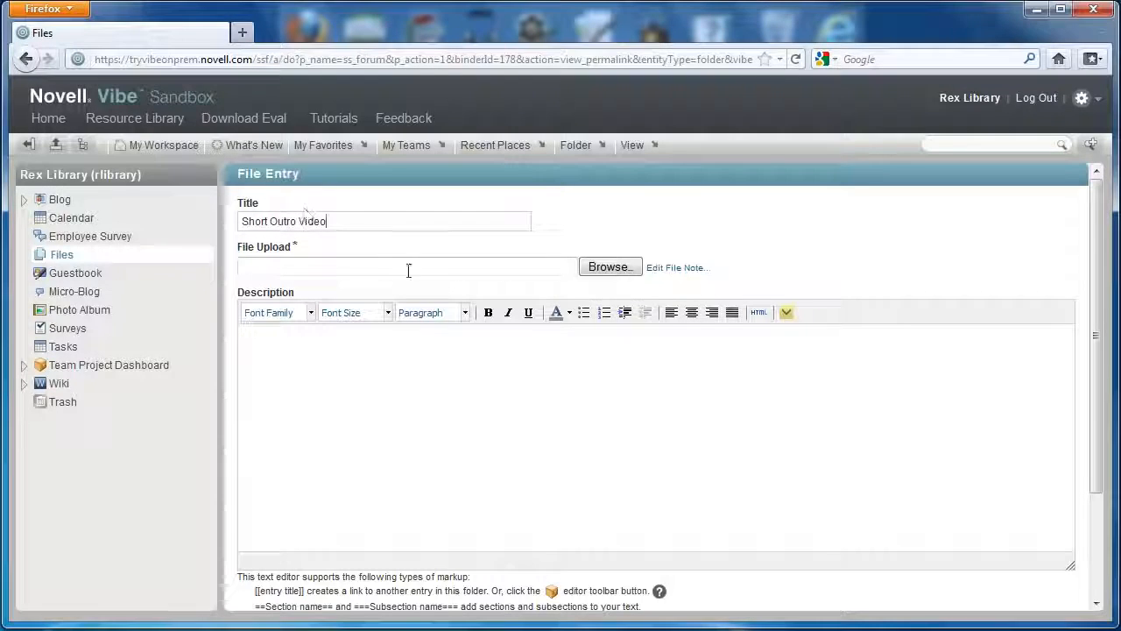
left_click(610, 268)
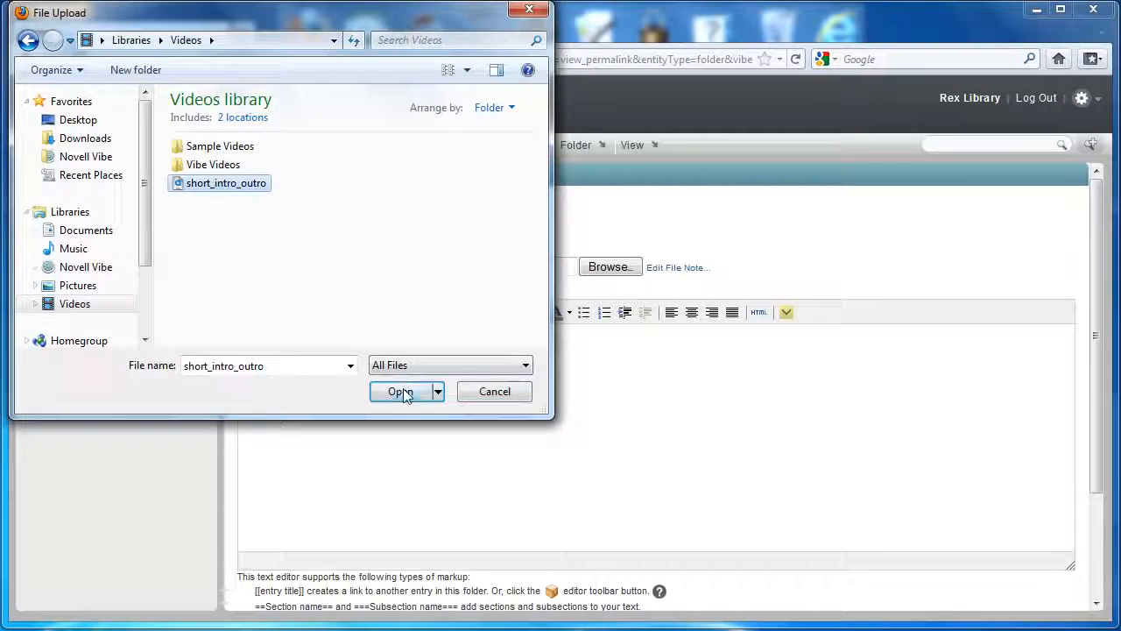
left_click(400, 391)
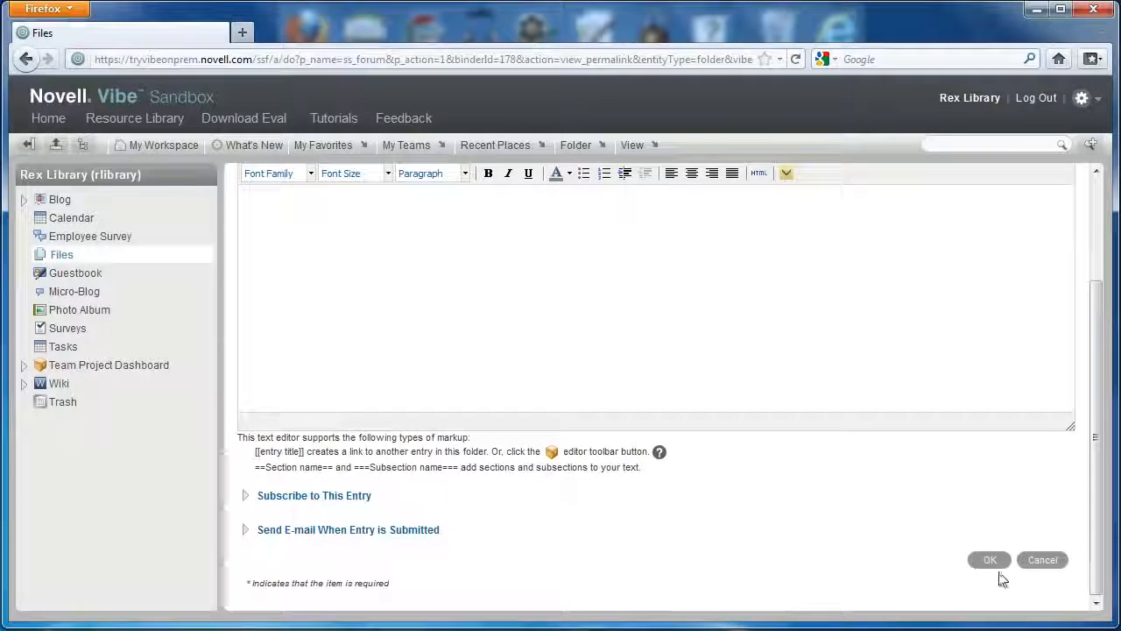
Submit the entry and select the resulting data quota exceeded error message.
left_click(990, 560)
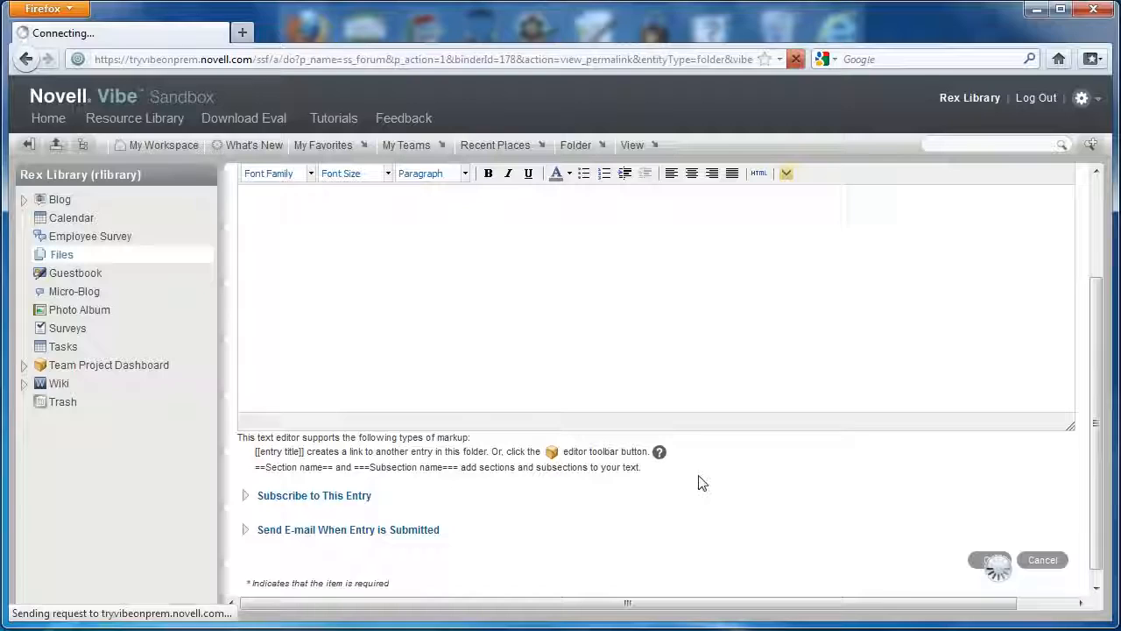
left_click(990, 560)
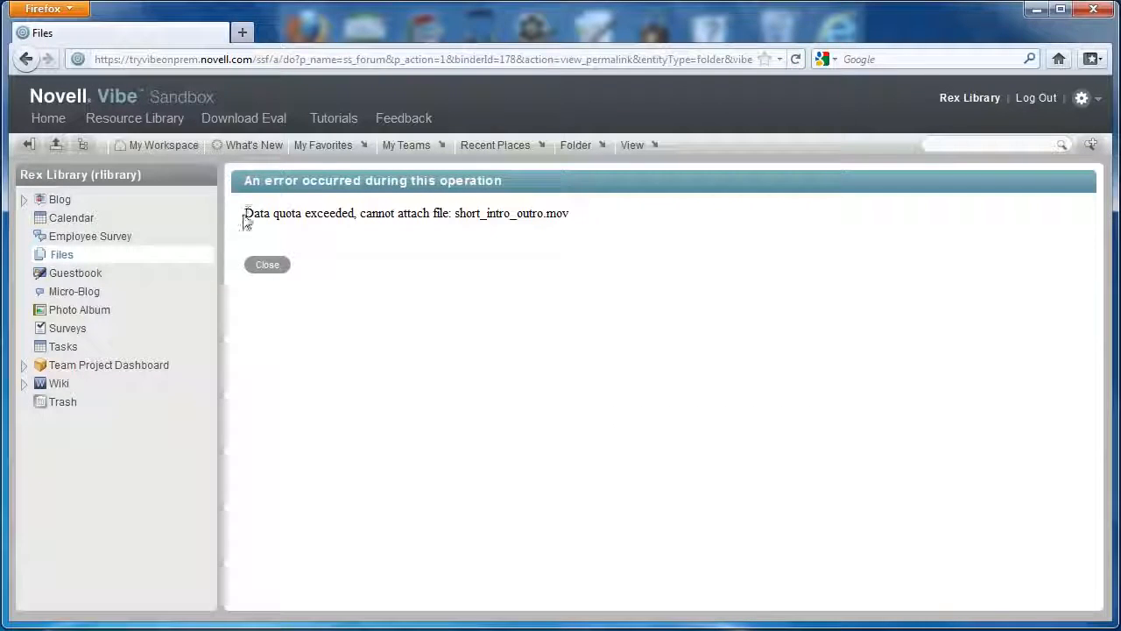
triple_click(406, 213)
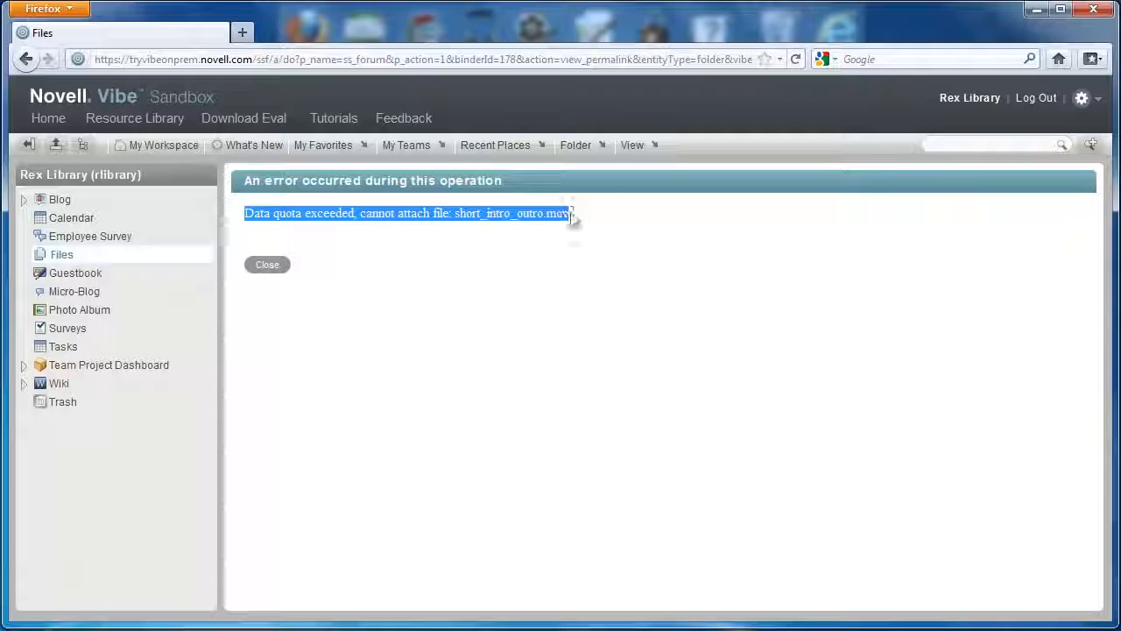